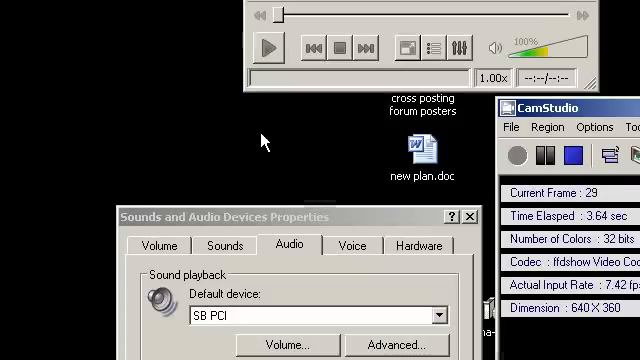
mouse_move(237, 122)
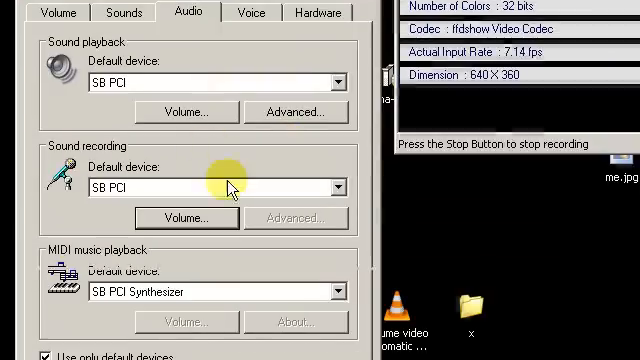
mouse_move(198, 118)
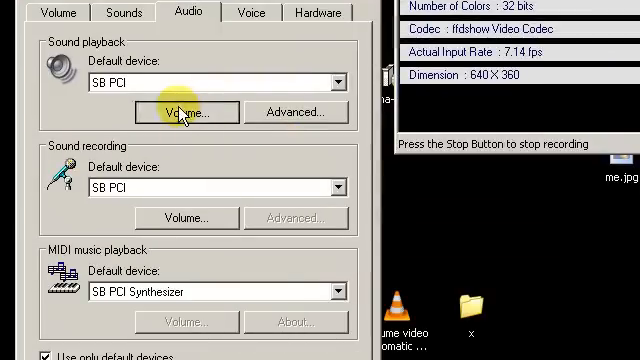
- Open the Playback Control mixer from the Audio tab's Sound playback volume option
click(193, 111)
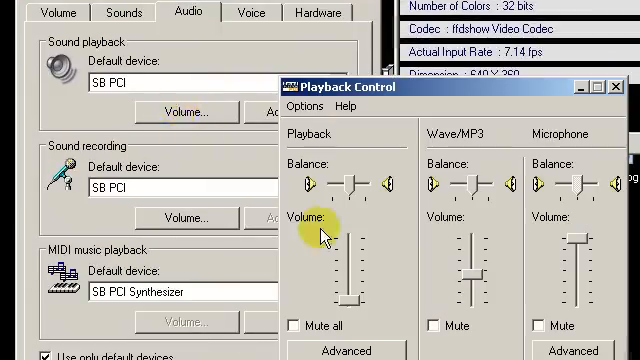
- Toggle the Microphone mute so it ends unchecked, leaving Wave/MP3 unmuted
click(364, 226)
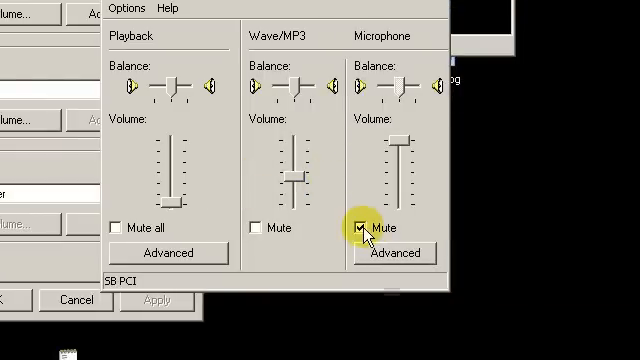
click(362, 228)
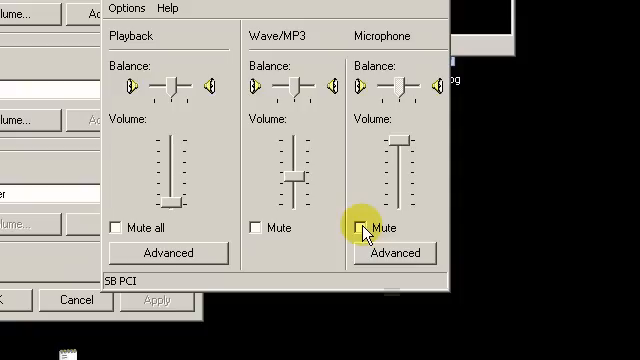
click(365, 228)
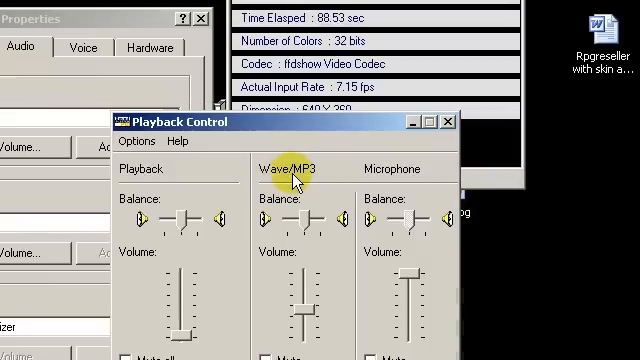
mouse_move(315, 203)
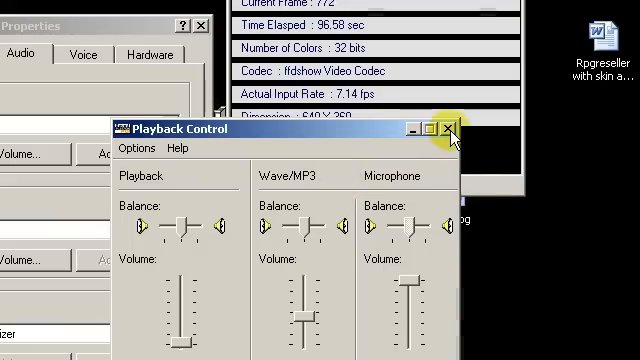
- Close Playback Control to return to the Audio tab
click(449, 128)
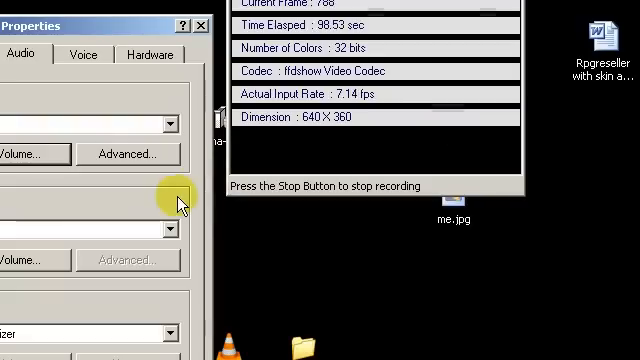
mouse_move(181, 155)
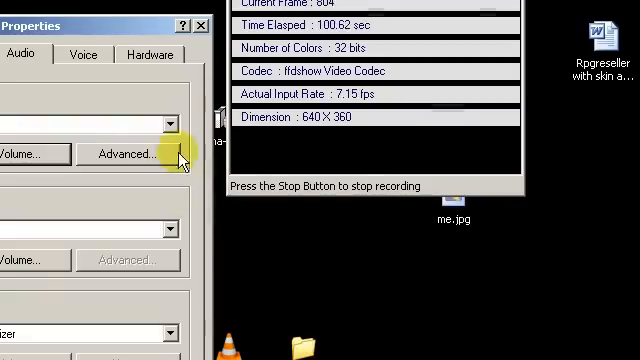